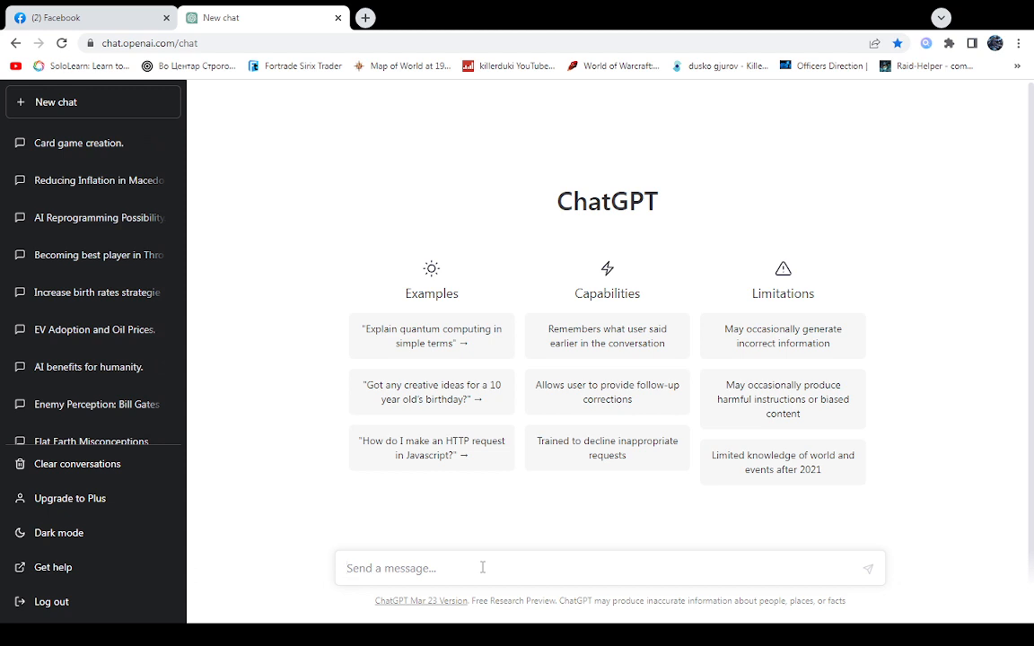
Send the prompt "Provide me Pythone Code for Card Game." in a new chat
text(Provide)
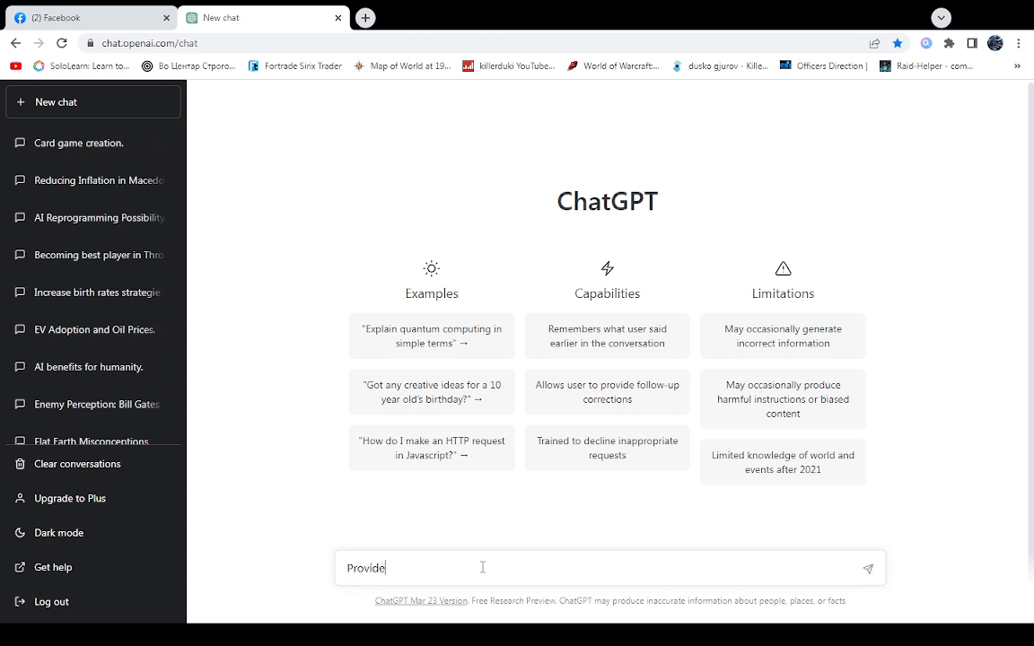
text(me Pyth)
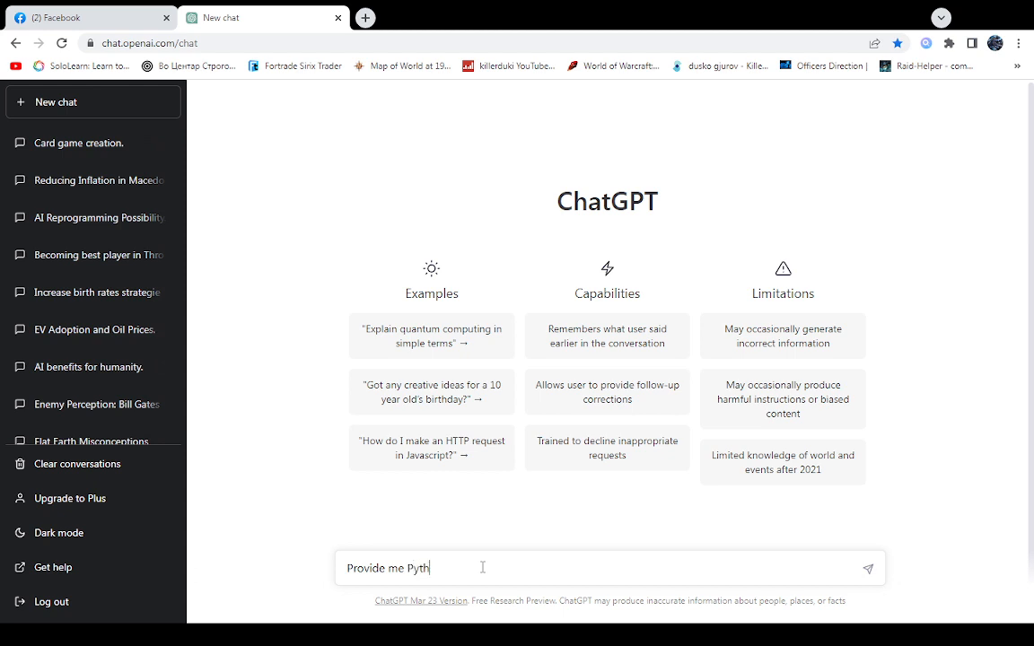
text(one Code for)
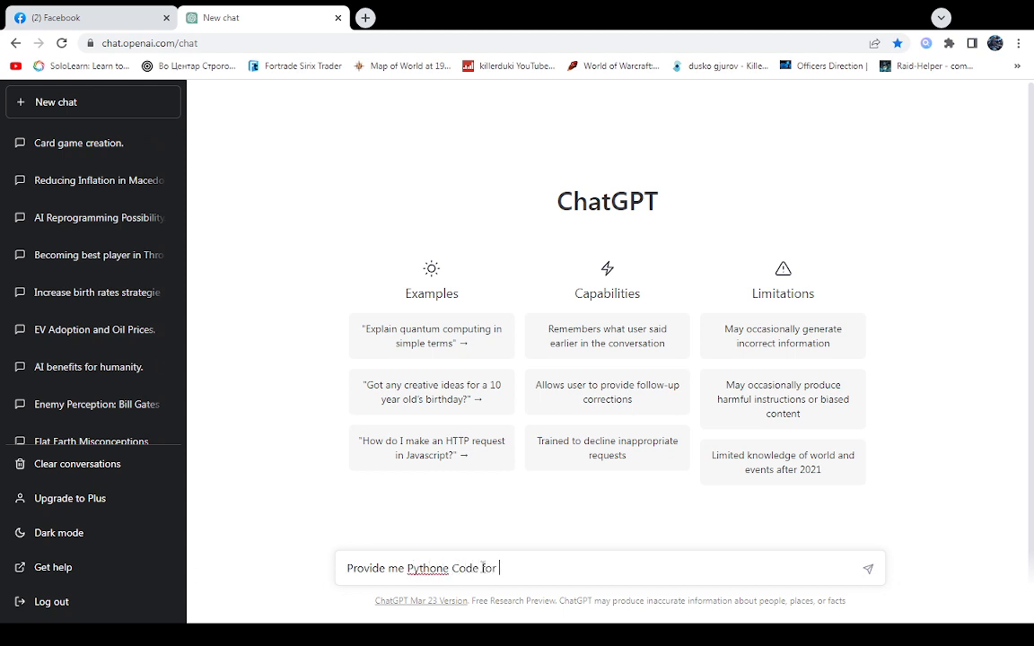
text(Card Ga)
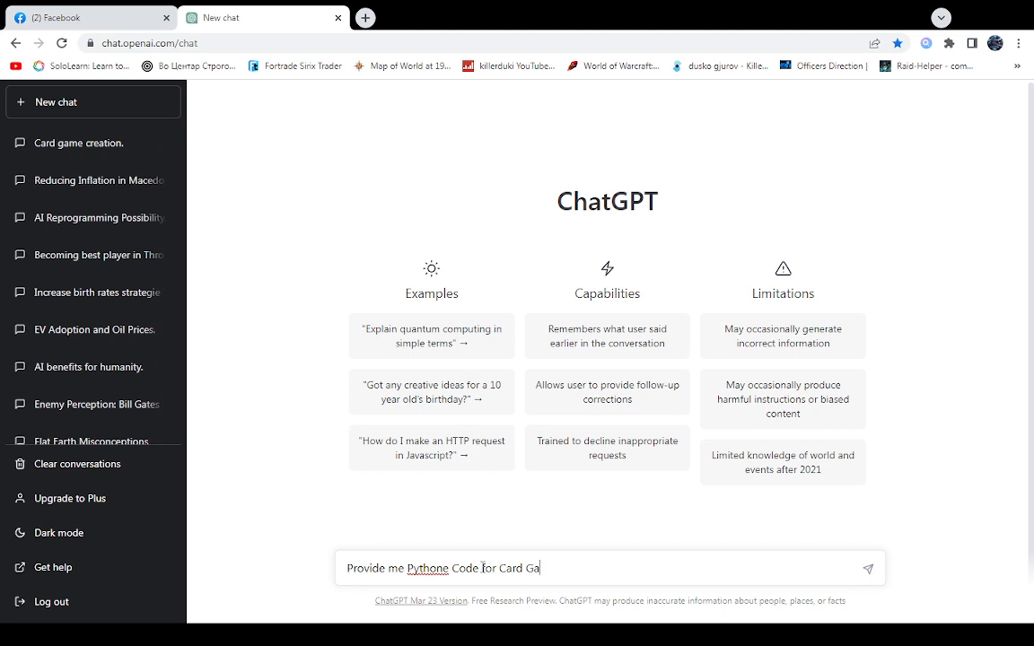
key(Return)
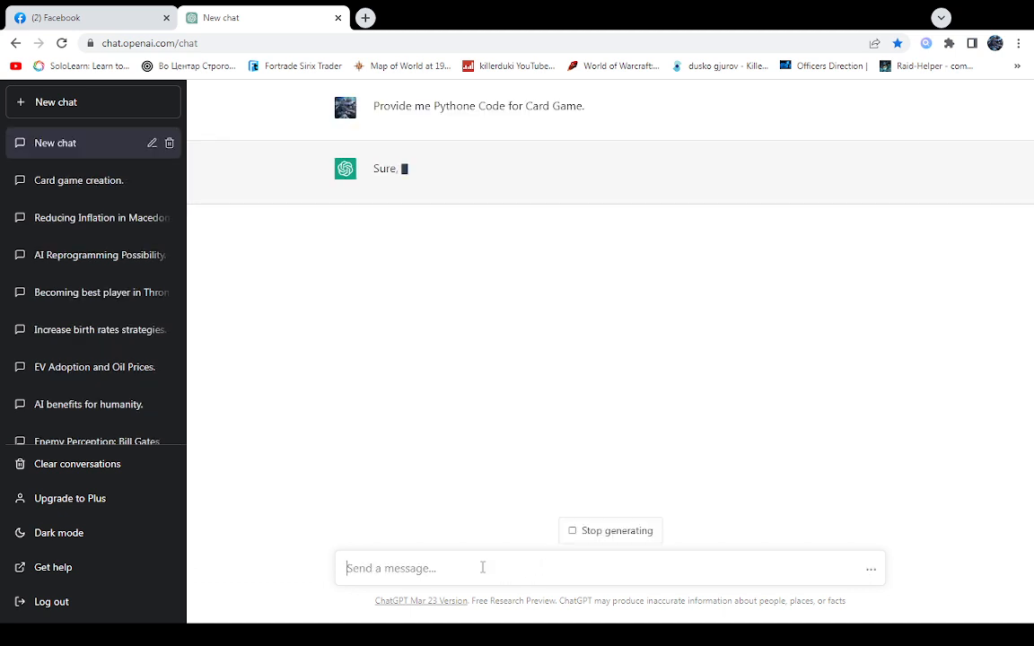